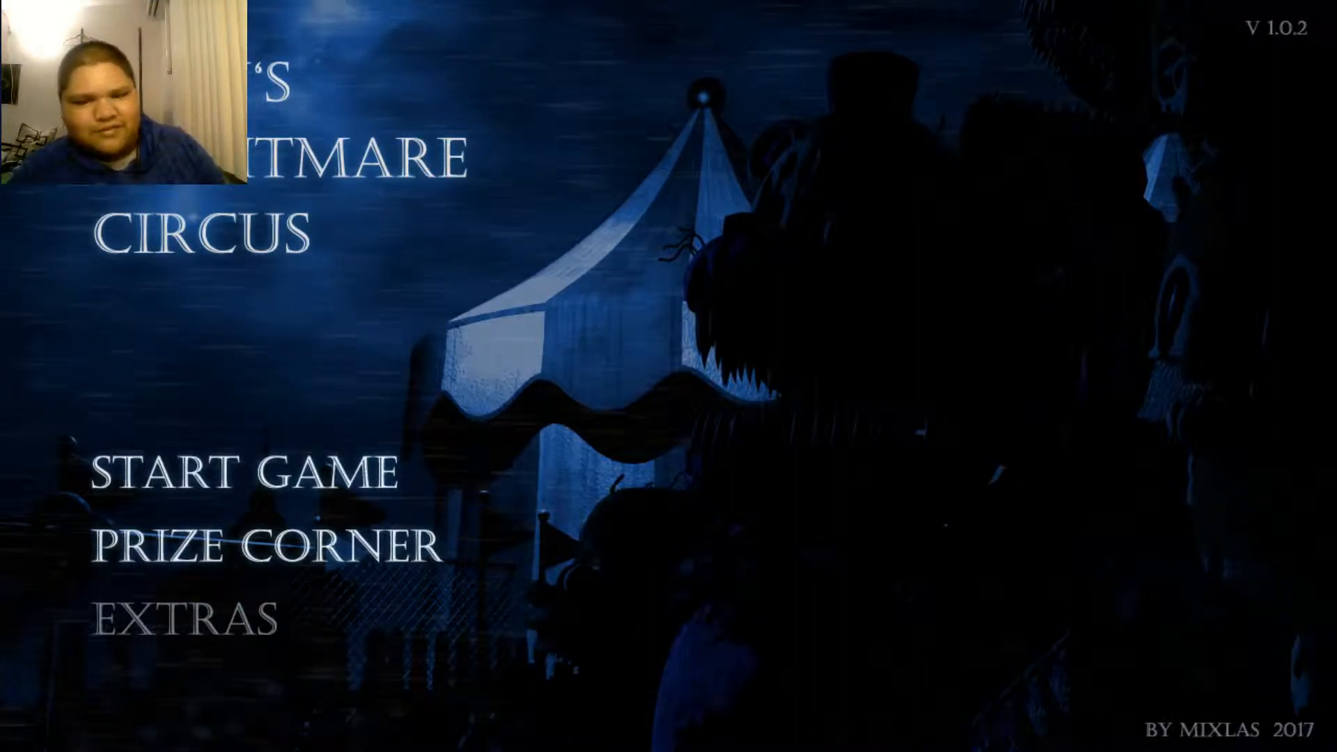
{"action": "mouse_move", "coordinate": [994, 286]}
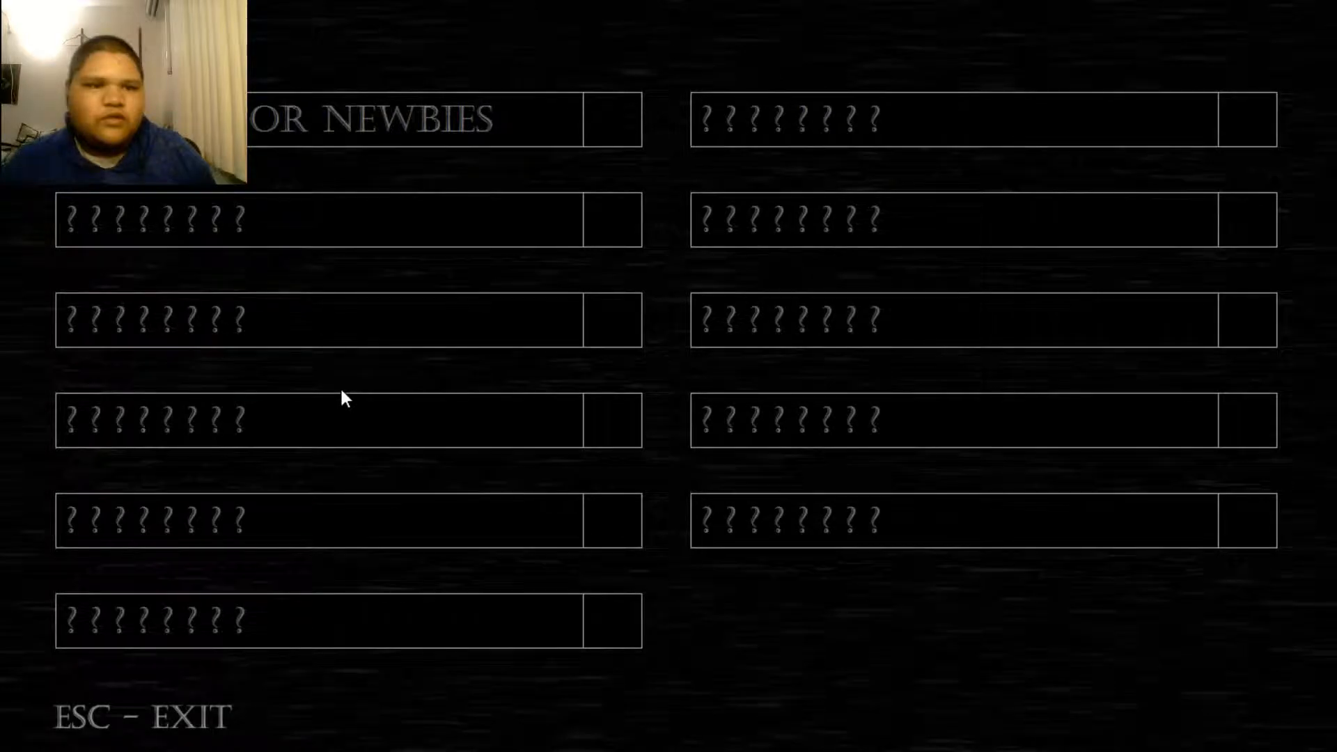
{"action": "mouse_move", "coordinate": [706, 194]}
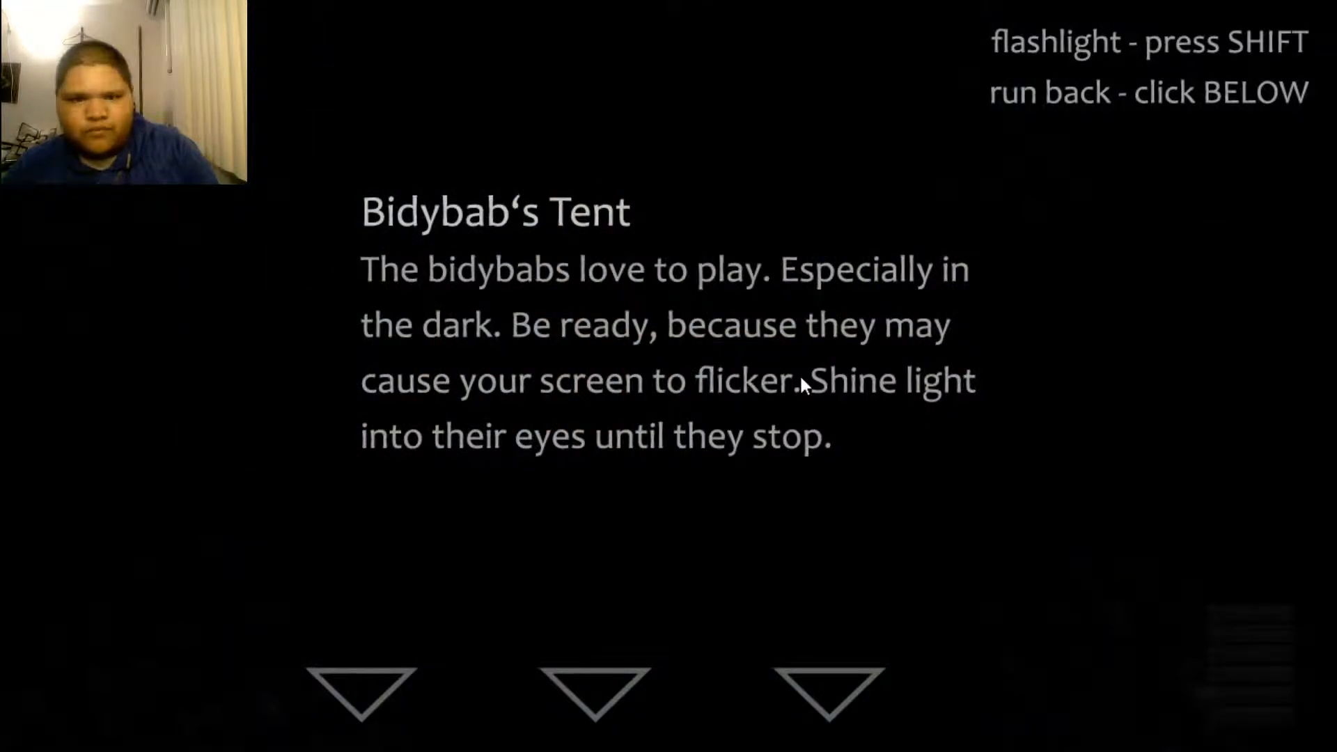
{"action": "mouse_move", "coordinate": [678, 353]}
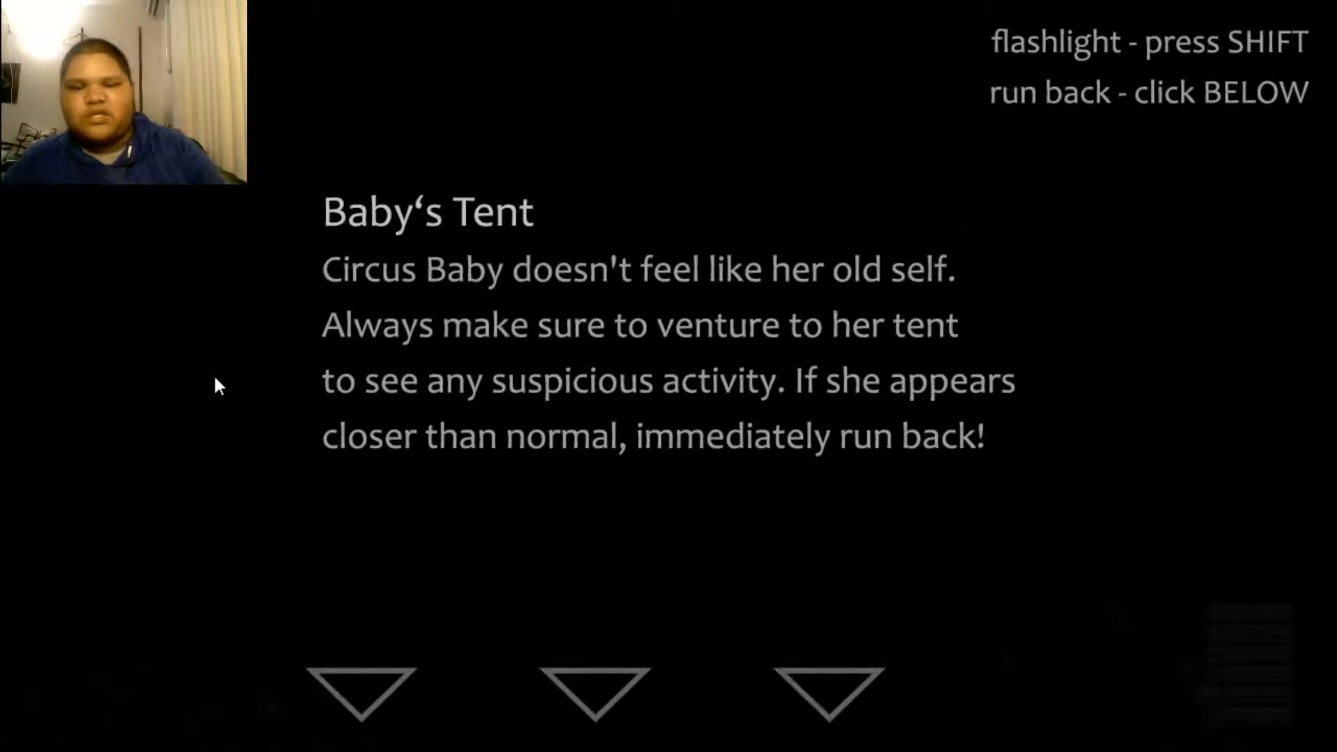
{"action": "mouse_move", "coordinate": [398, 345]}
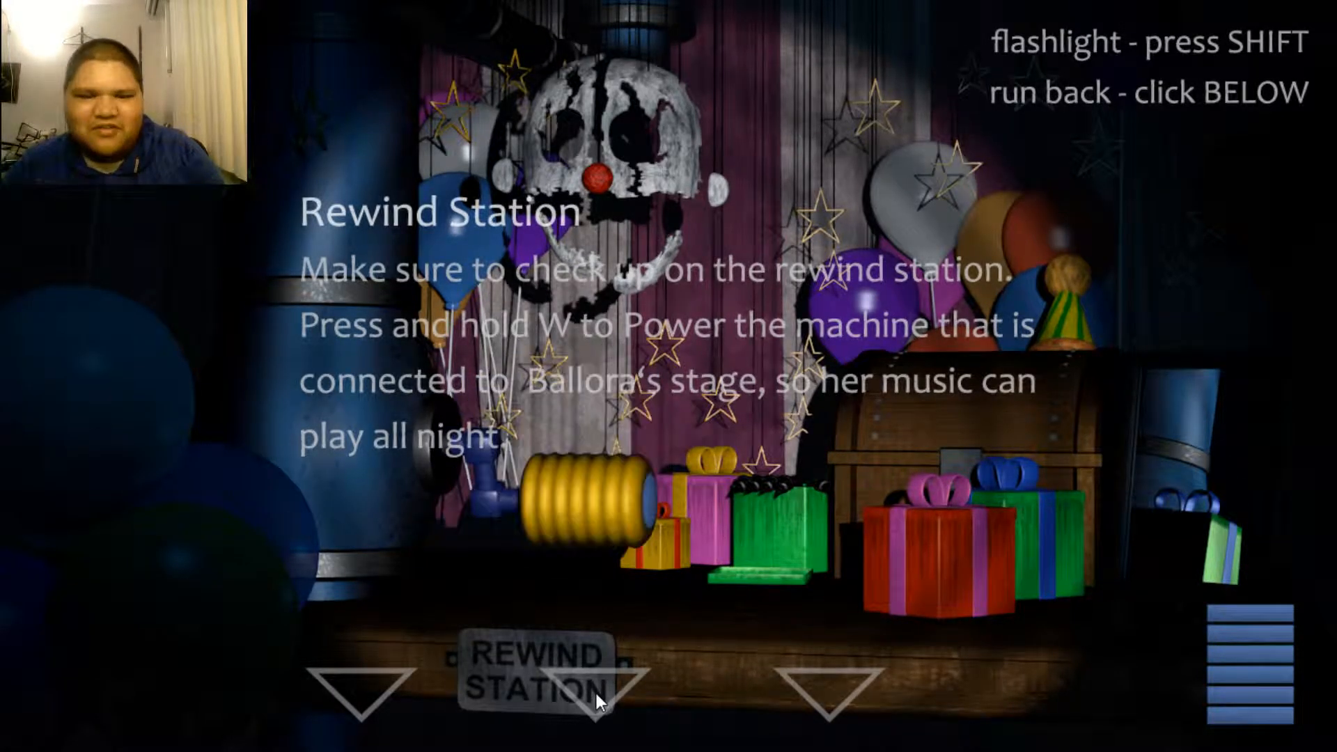
Dismiss the Rewind Station tip card to reach the 'Are you ready?' prompt.
{"action": "left_click", "coordinate": [595, 680]}
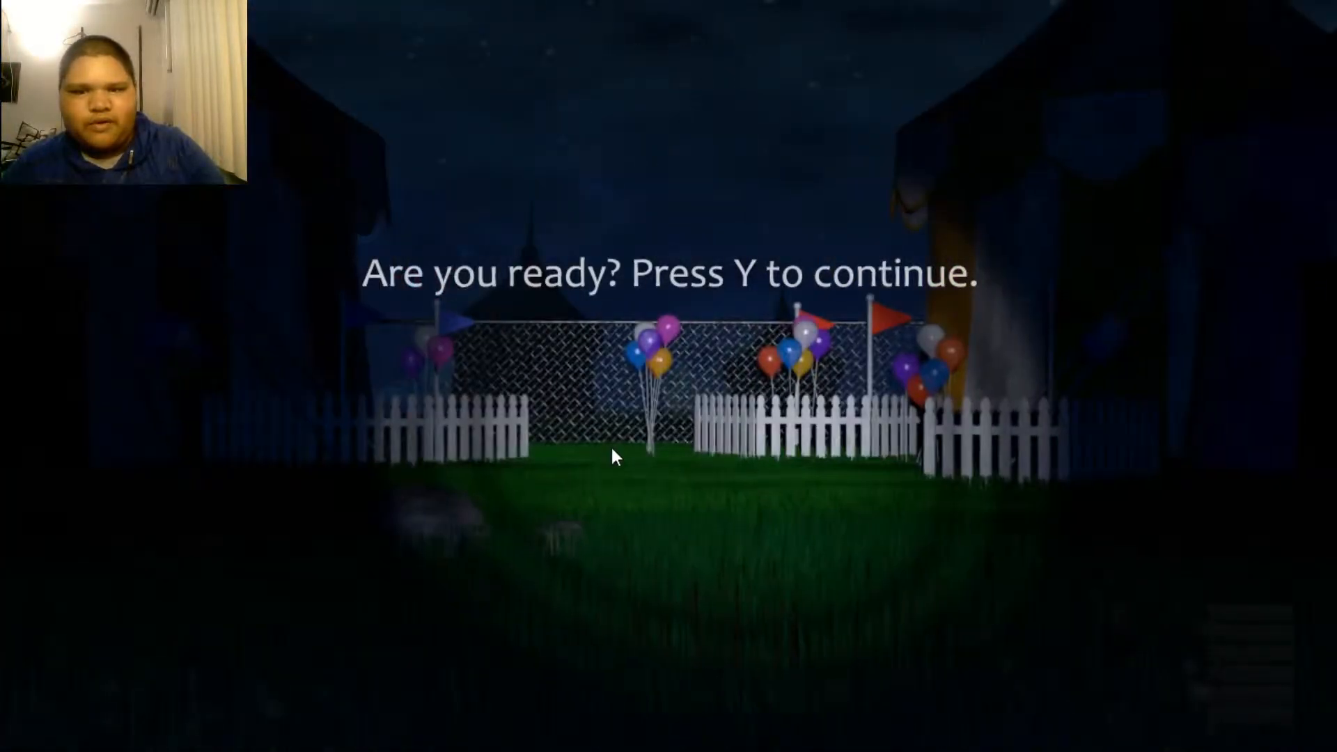
Confirm readiness with Y to begin the tutorial night.
{"action": "key", "text": "y"}
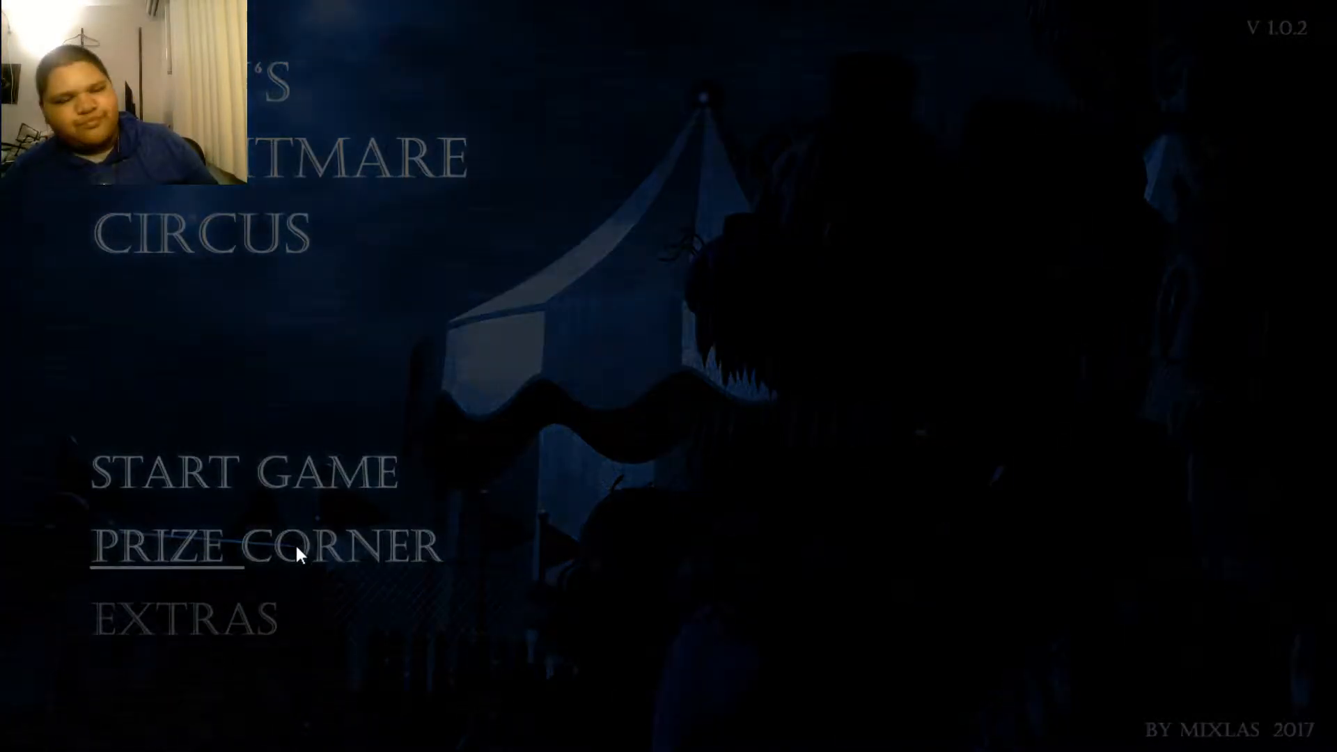
Open the Prize Corner from the main menu to view the Silver Coin.
{"action": "left_click", "coordinate": [262, 544]}
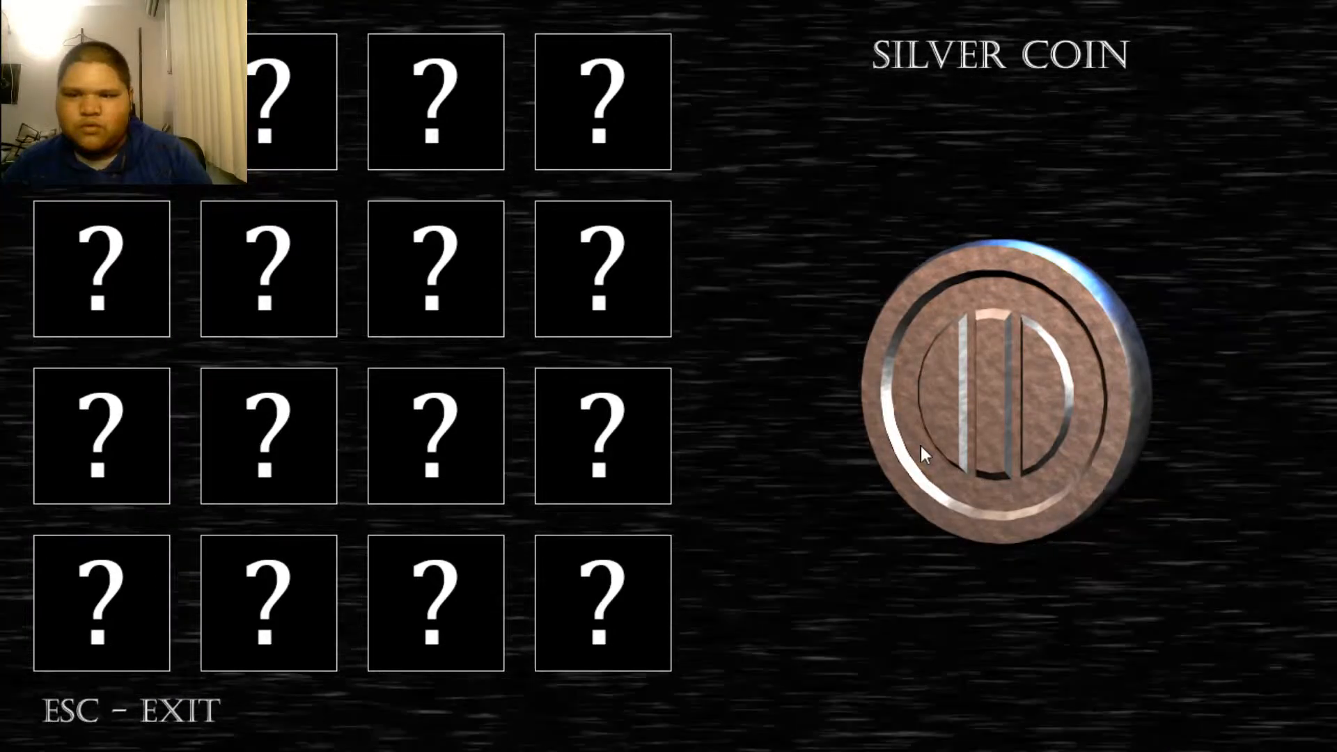
{"action": "mouse_move", "coordinate": [831, 247]}
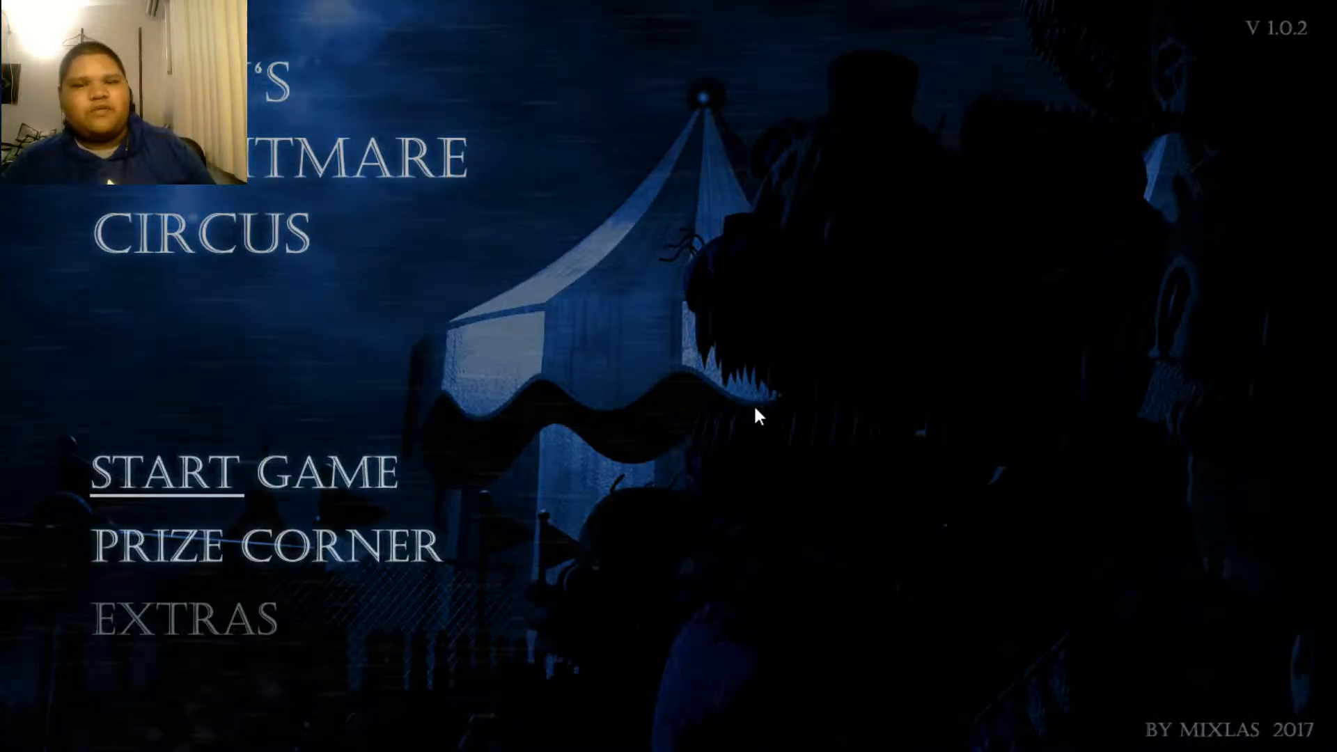
Start a new night with START GAME from the main menu.
{"action": "left_click", "coordinate": [184, 616]}
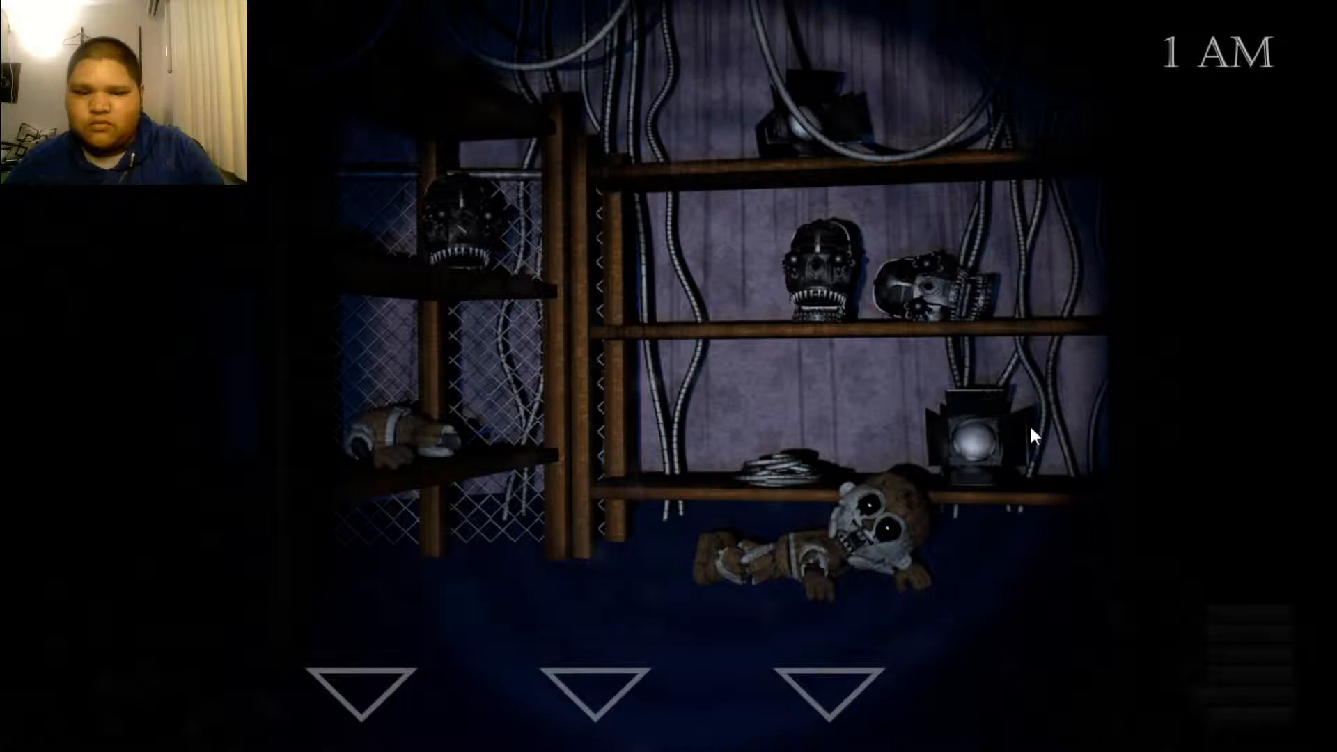
{"action": "mouse_move", "coordinate": [778, 498]}
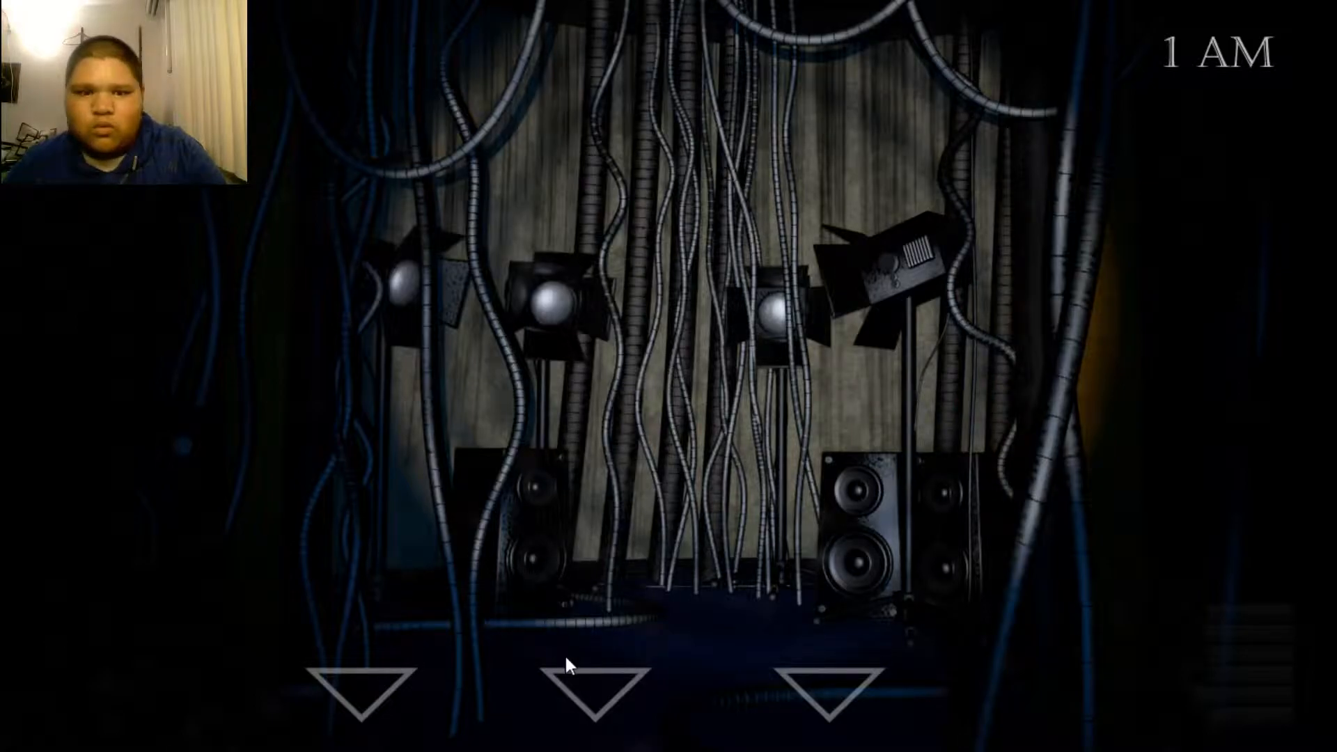
Switch from the parts shelves to the stage view using the bottom arrow button.
{"action": "left_click", "coordinate": [605, 682]}
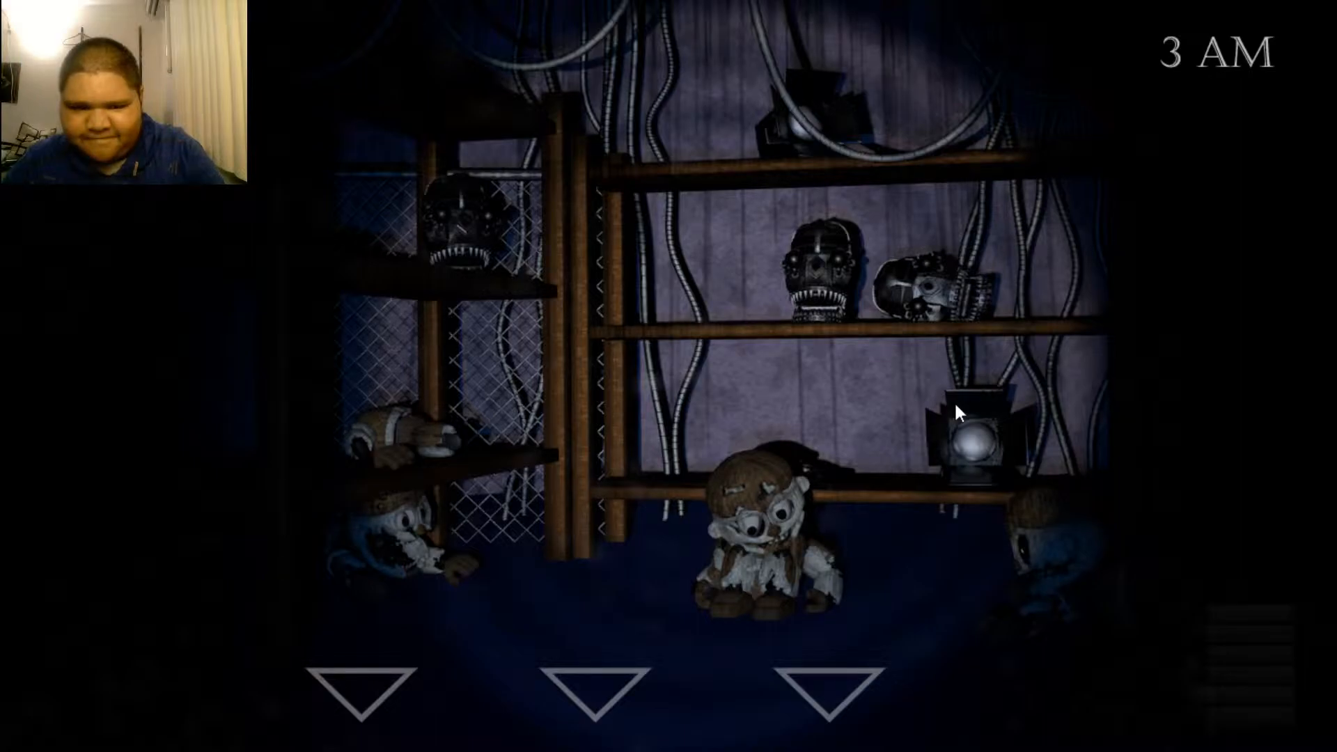
{"action": "mouse_move", "coordinate": [566, 548]}
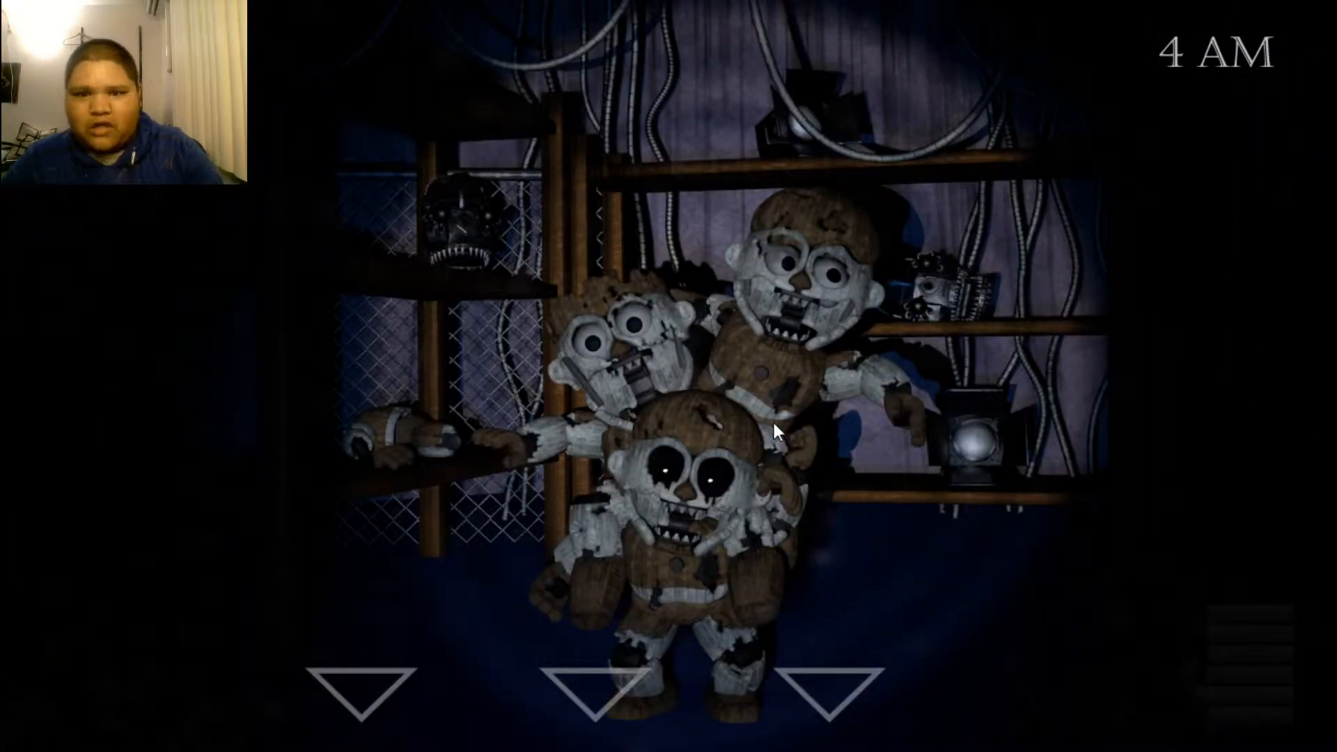
{"action": "mouse_move", "coordinate": [646, 601]}
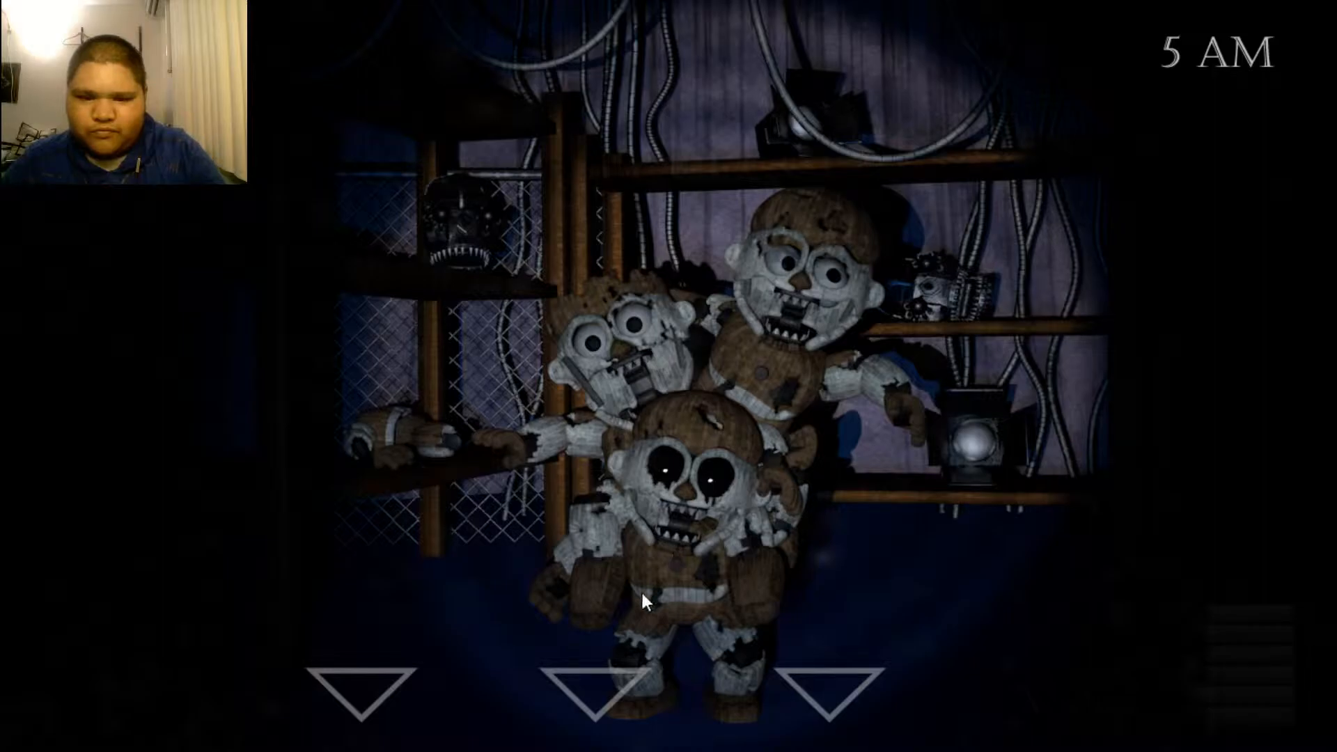
{"action": "mouse_move", "coordinate": [610, 691]}
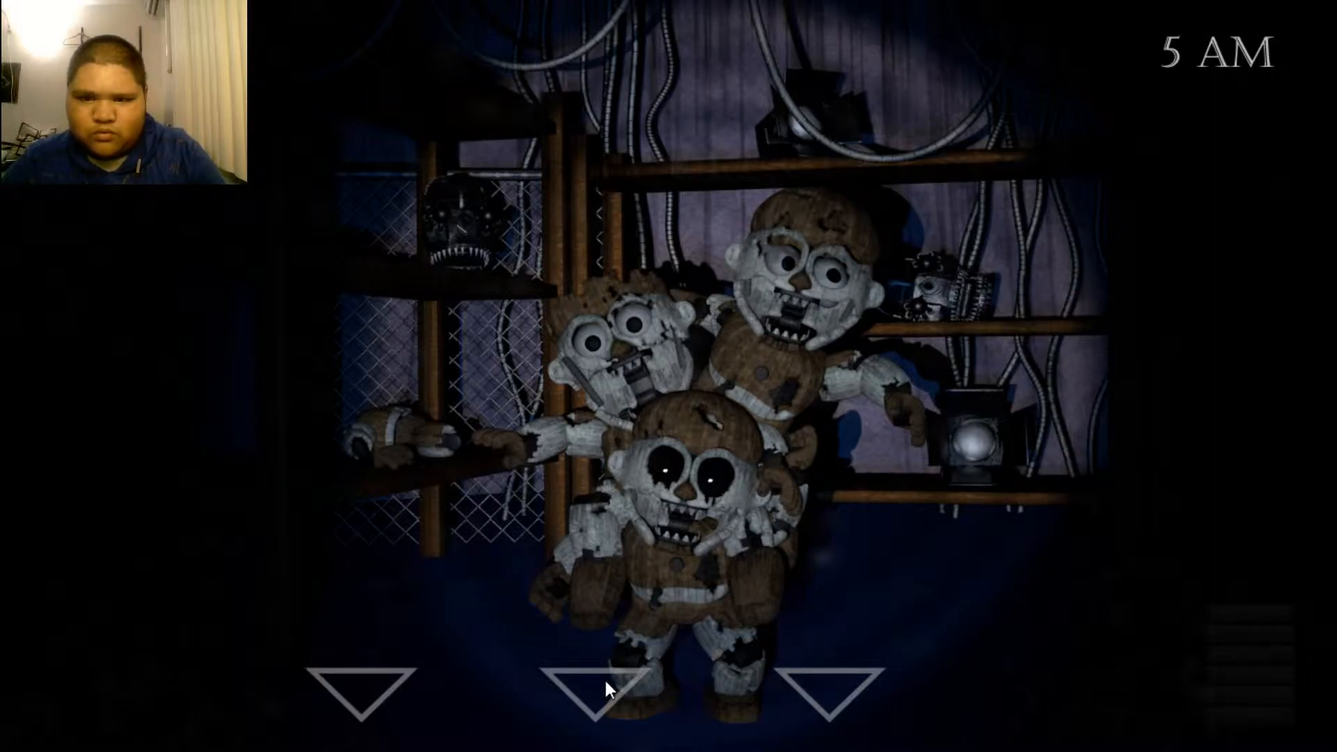
{"action": "mouse_move", "coordinate": [569, 695]}
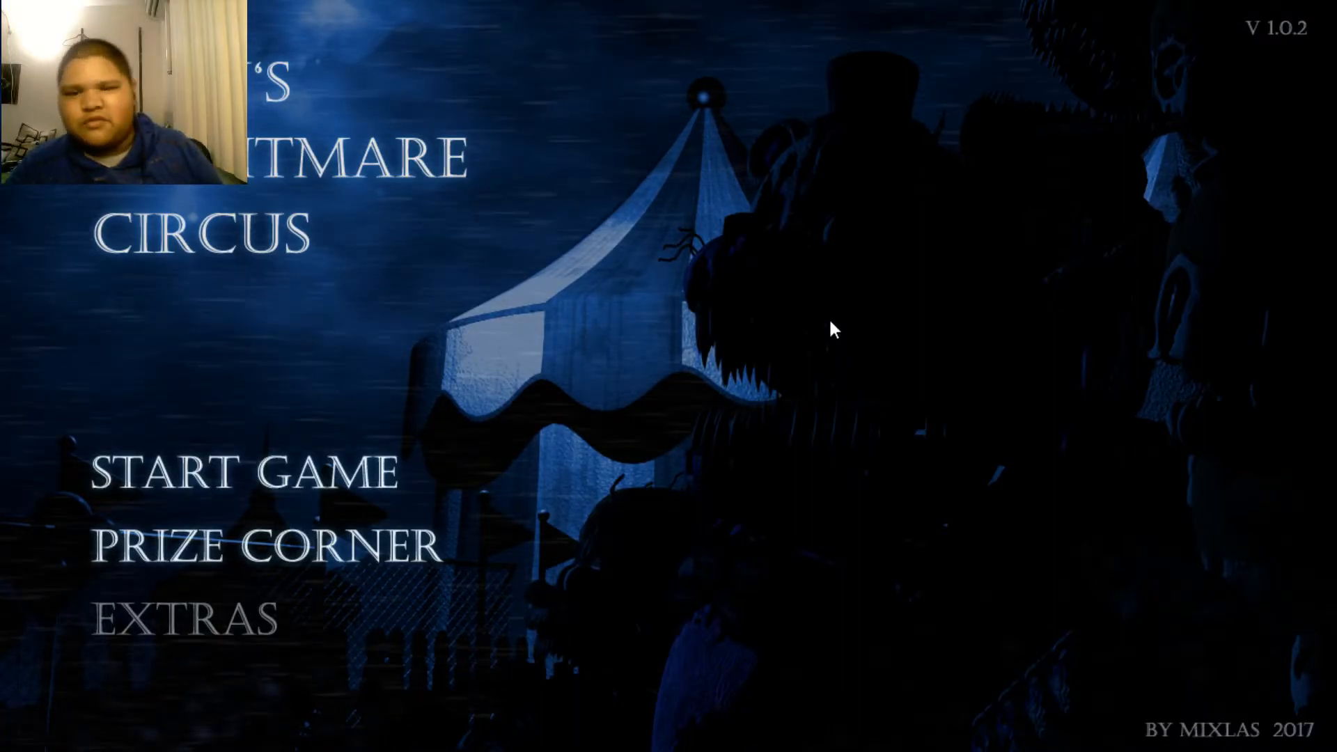
{"action": "mouse_move", "coordinate": [810, 314]}
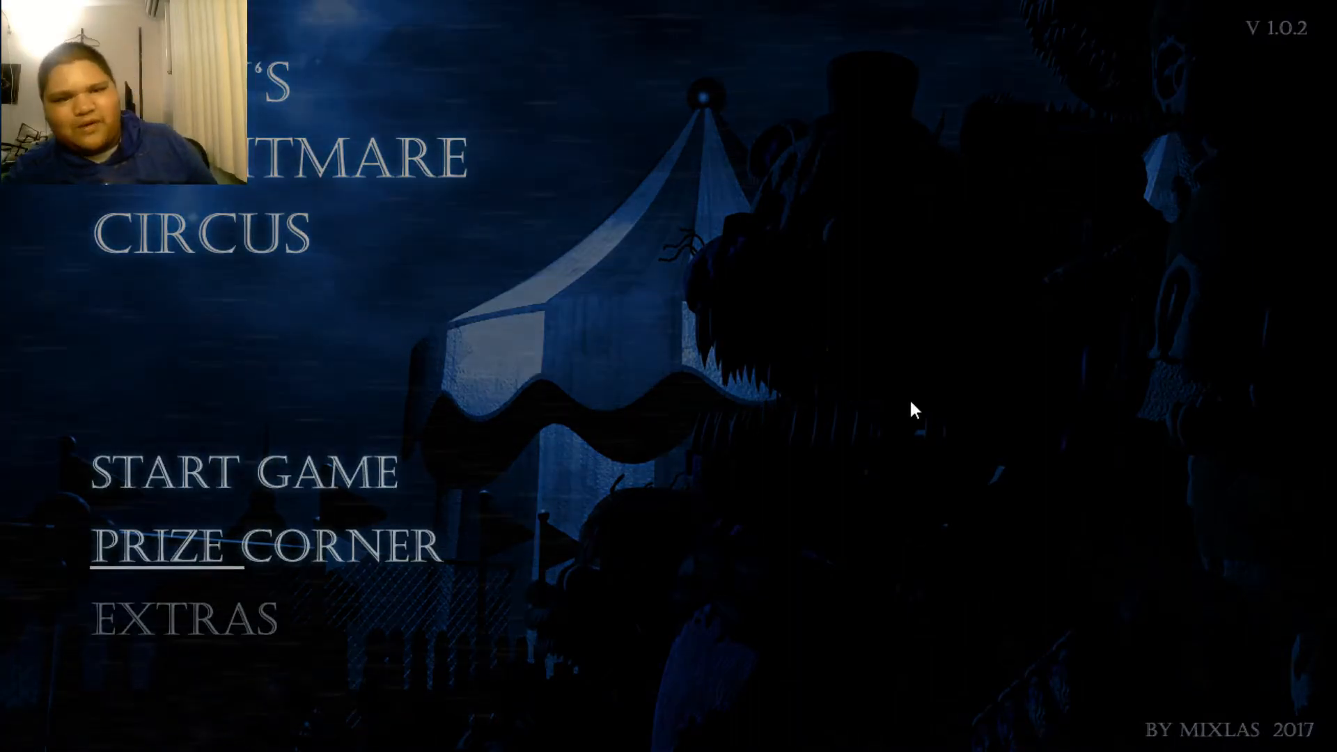
Open the Prize Corner to view the unlocked Gold Coin.
{"action": "left_click", "coordinate": [167, 543]}
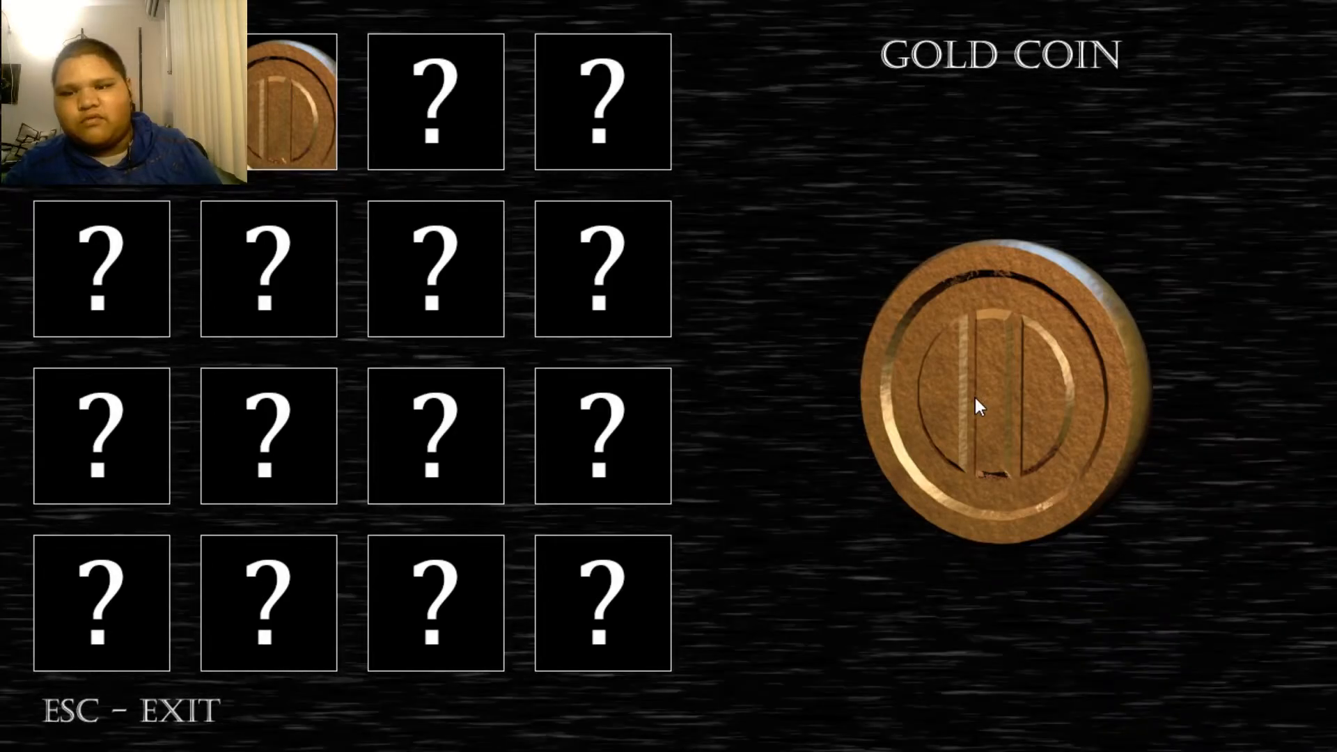
{"action": "mouse_move", "coordinate": [1053, 388]}
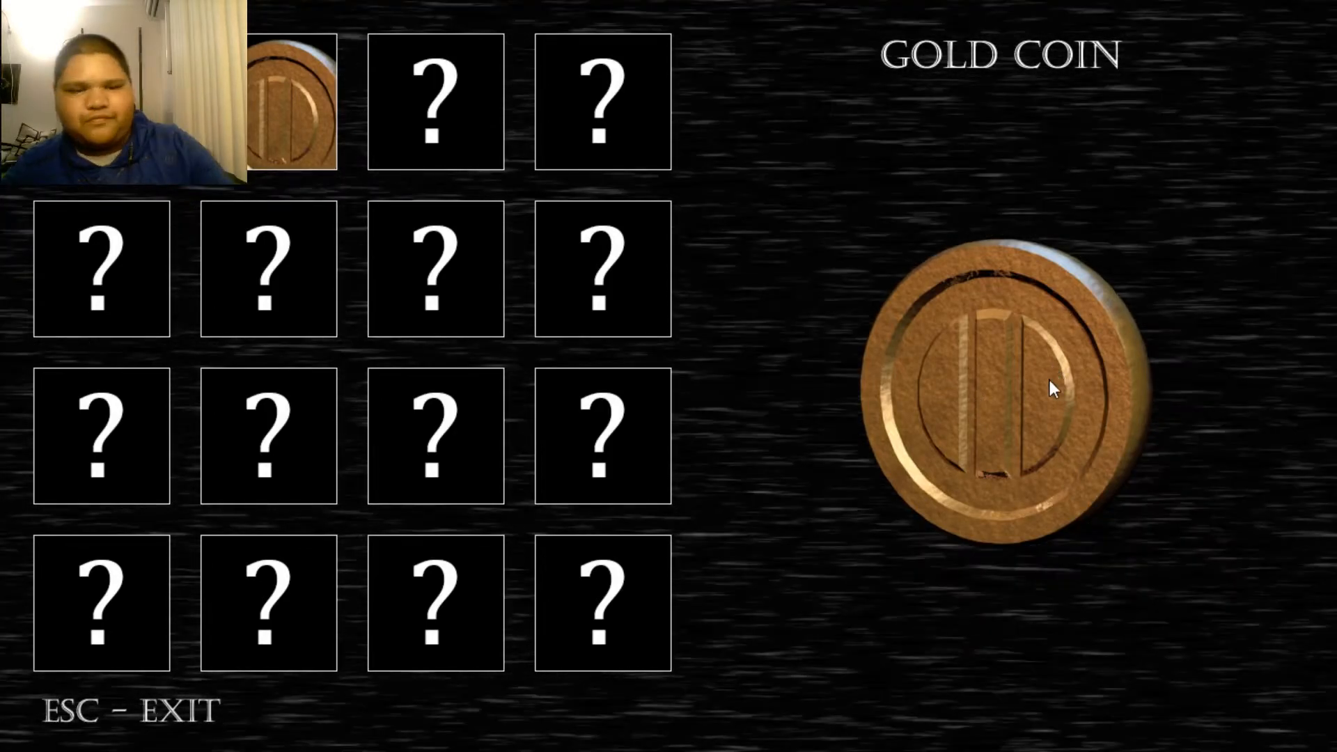
Leave the Prize Corner with Escape to return to the main menu.
{"action": "key", "text": "Escape"}
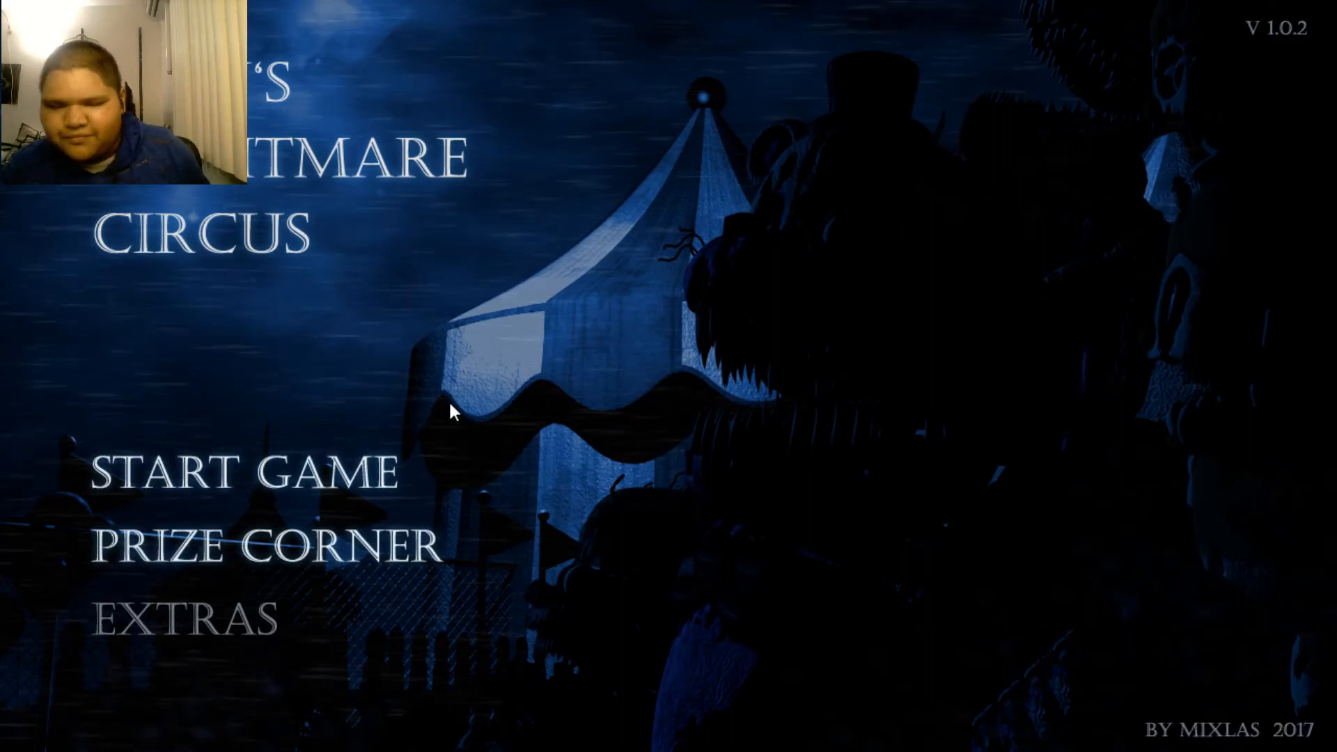
{"action": "mouse_move", "coordinate": [233, 543]}
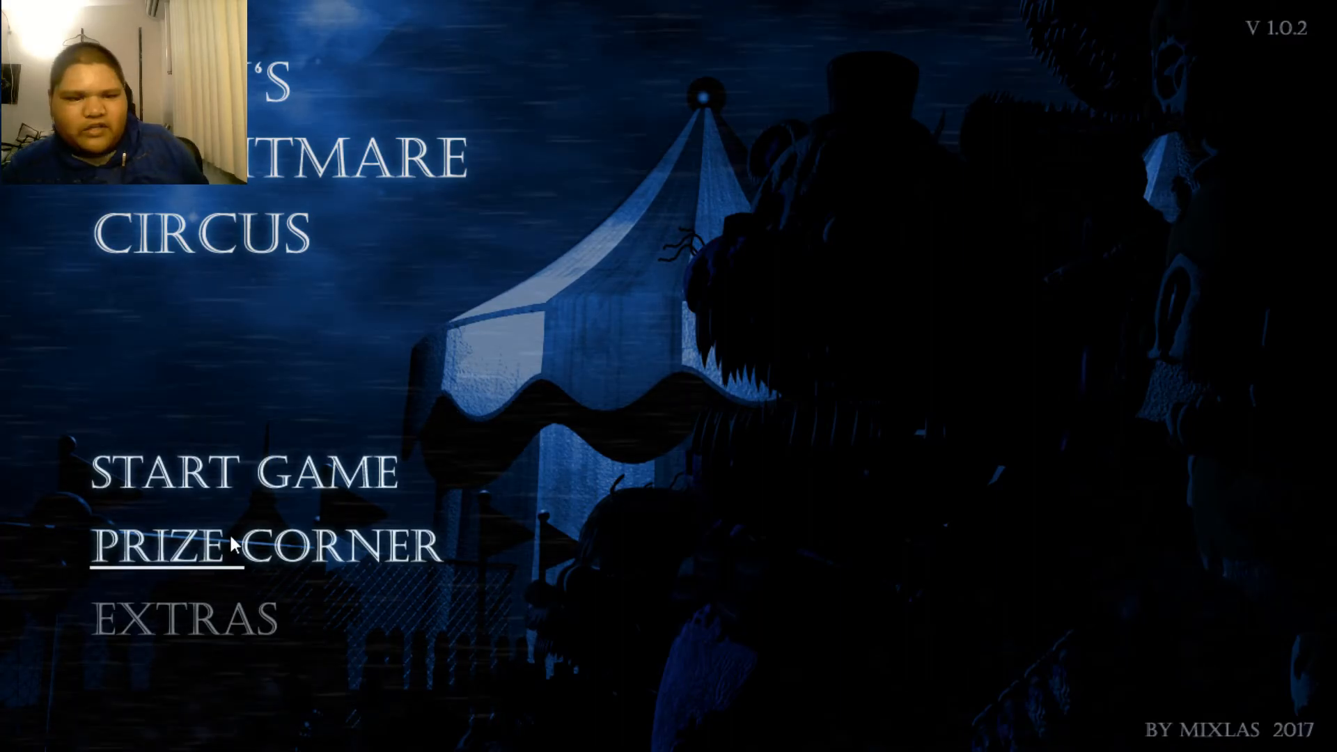
{"action": "mouse_move", "coordinate": [1074, 198]}
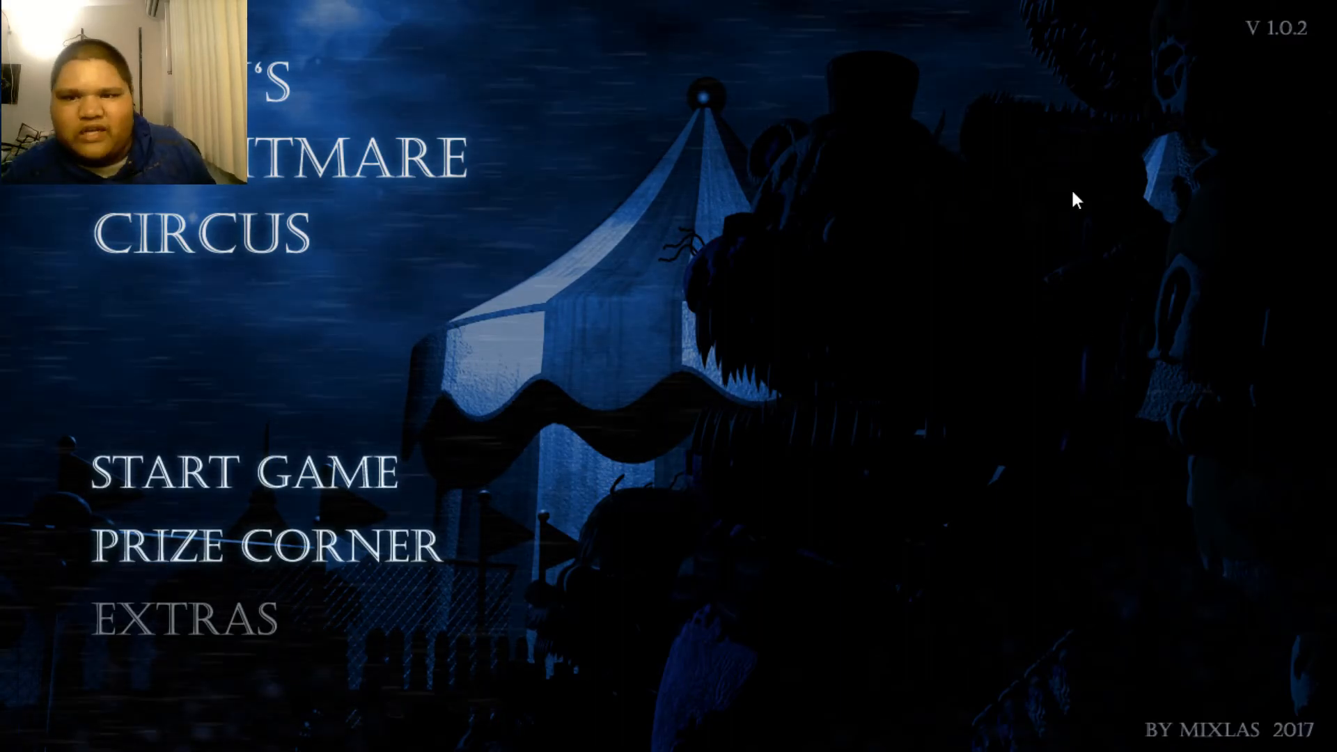
{"action": "mouse_move", "coordinate": [992, 569]}
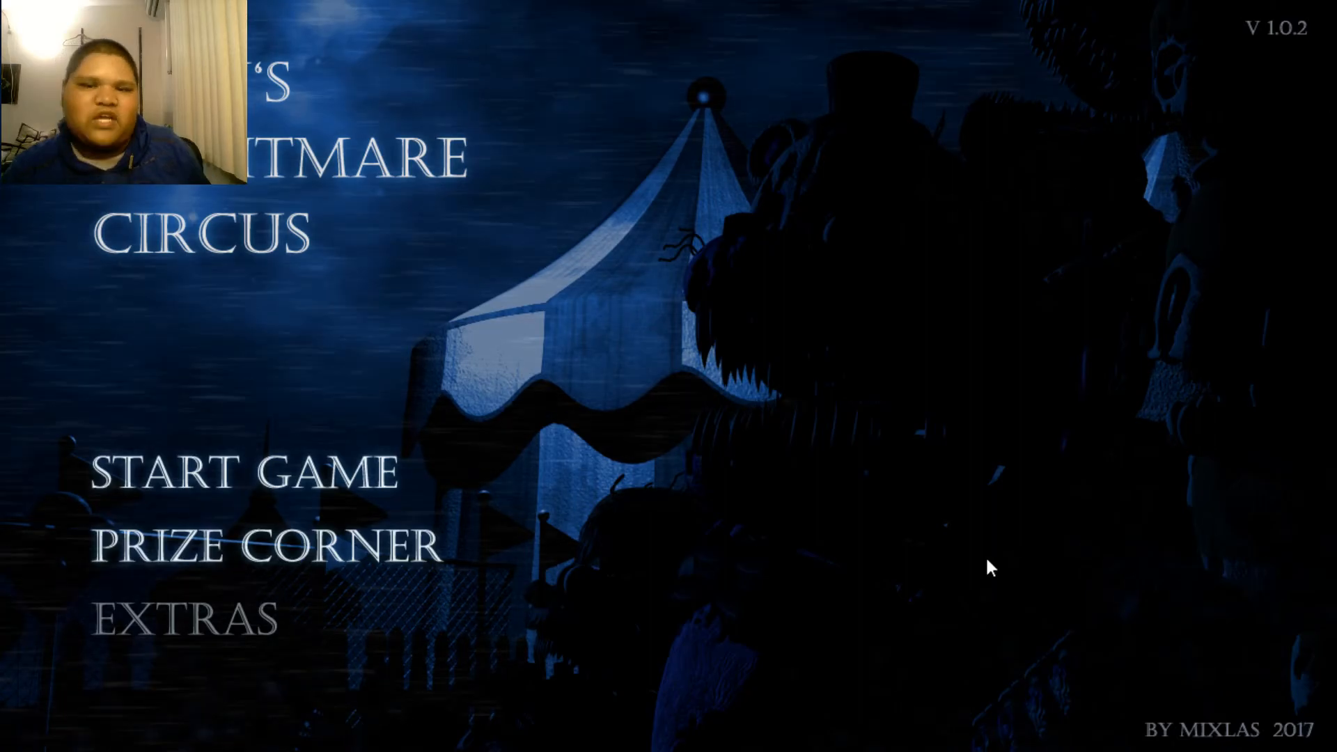